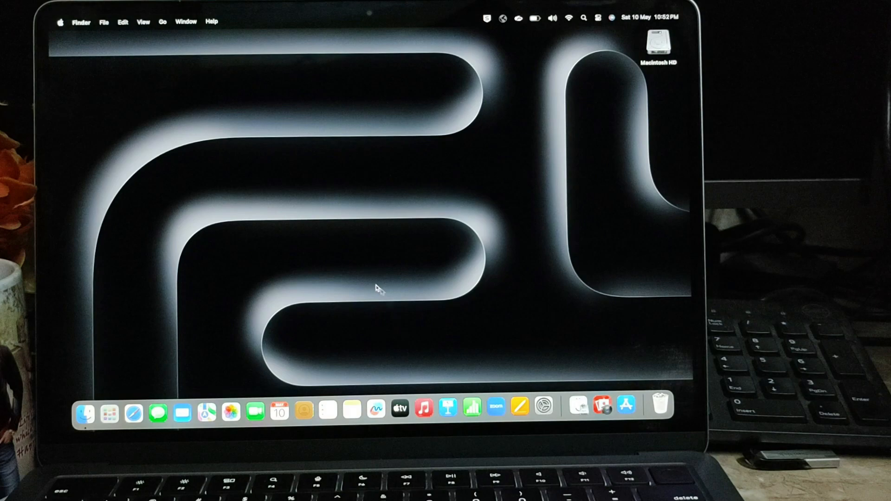
mouse_move(310, 181)
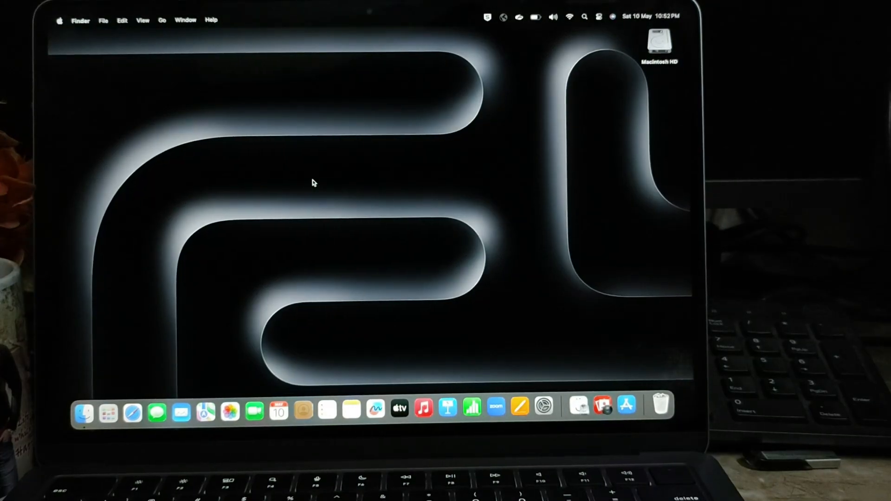
mouse_move(326, 182)
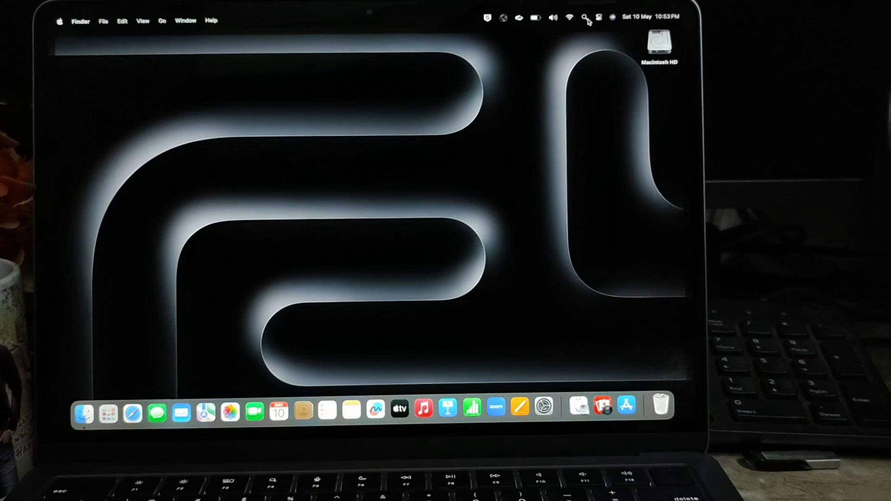
Search for Time Machine, open it, and dismiss its setup prompt
click(584, 17)
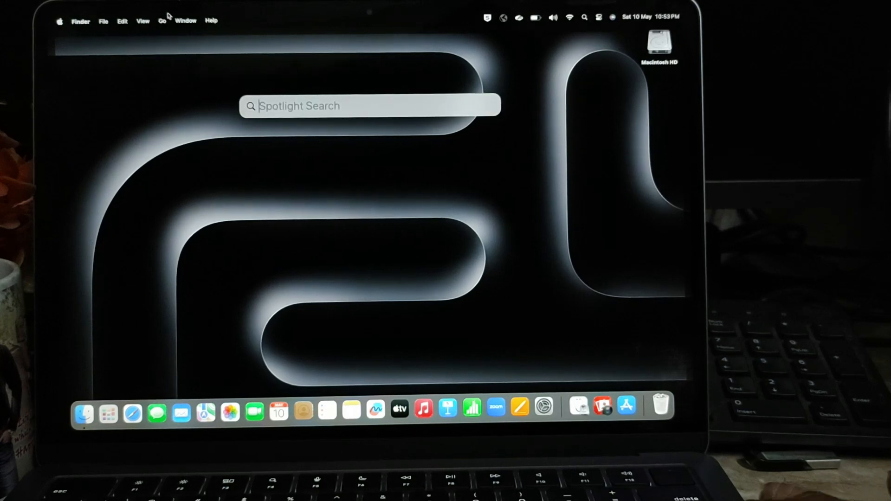
text(time Machine)
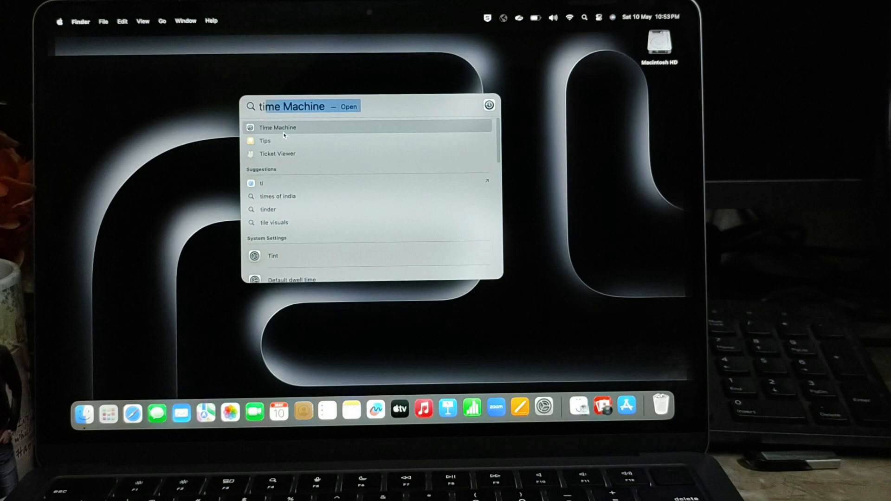
click(277, 127)
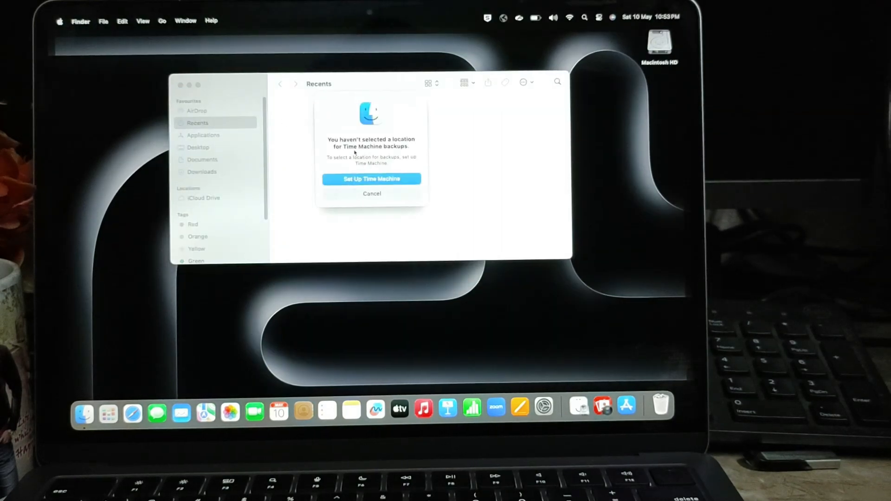
click(371, 179)
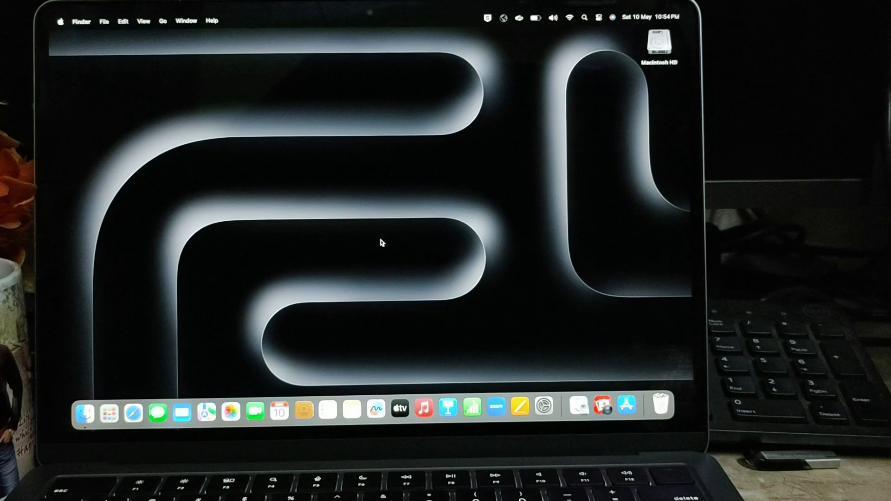
mouse_move(252, 331)
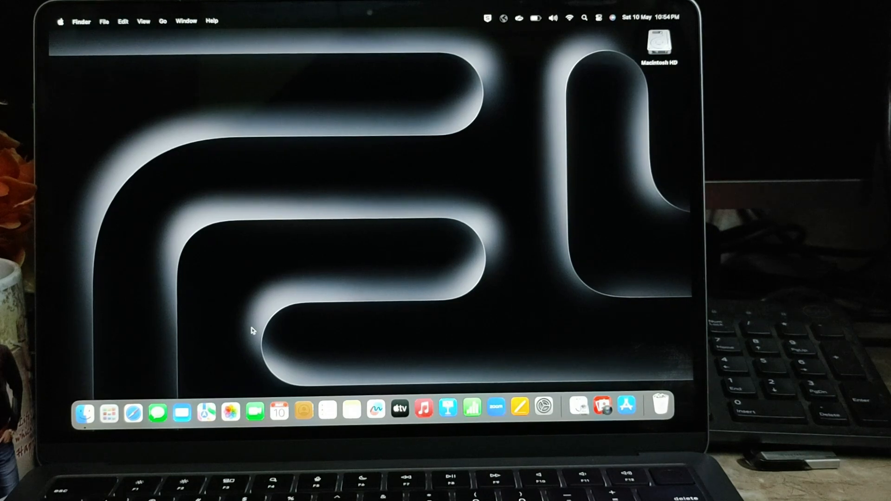
mouse_move(63, 26)
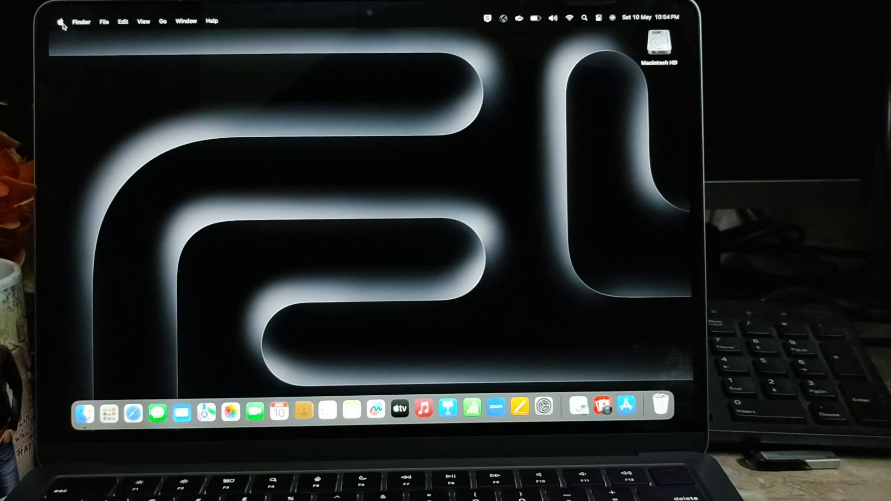
Shut down the Mac from the Apple menu and confirm
click(61, 21)
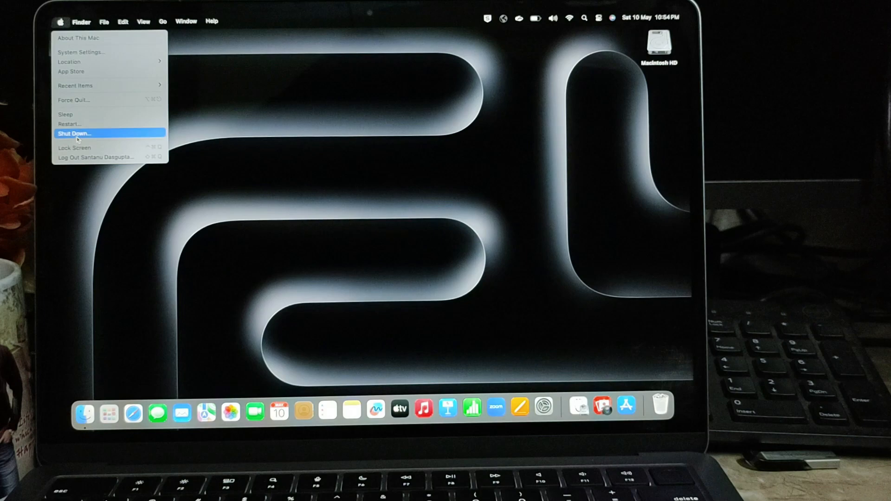
click(73, 133)
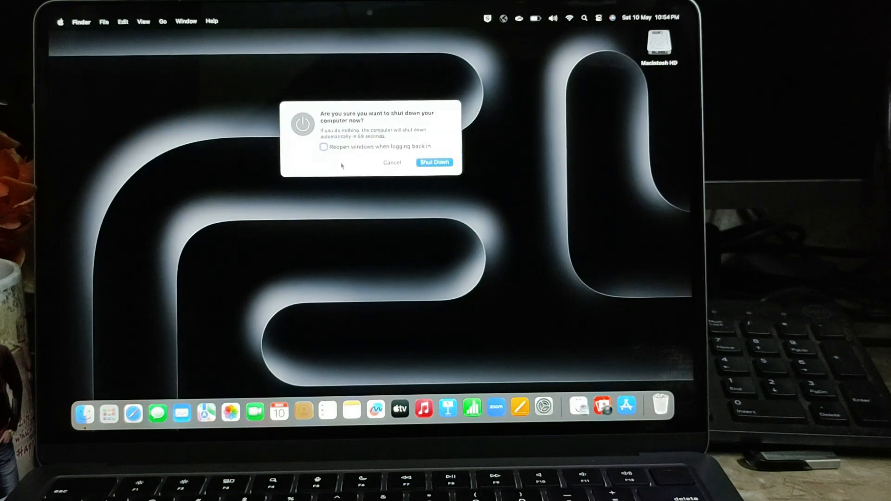
click(435, 162)
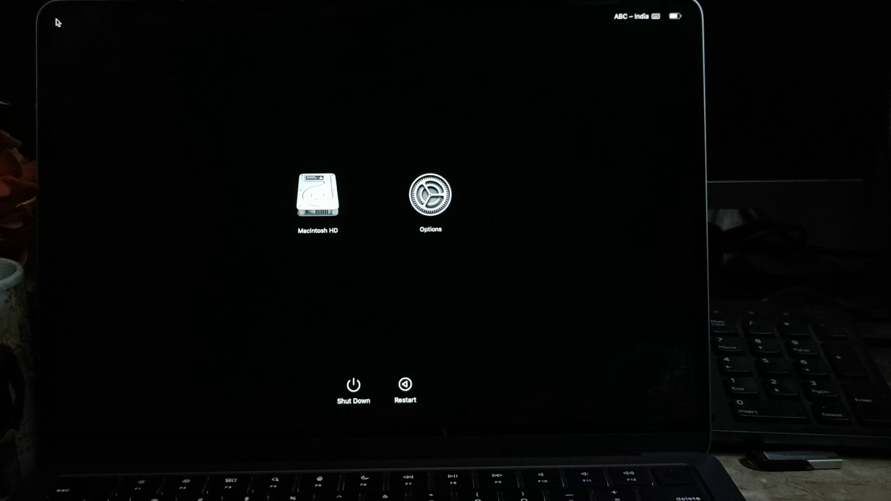
mouse_move(352, 212)
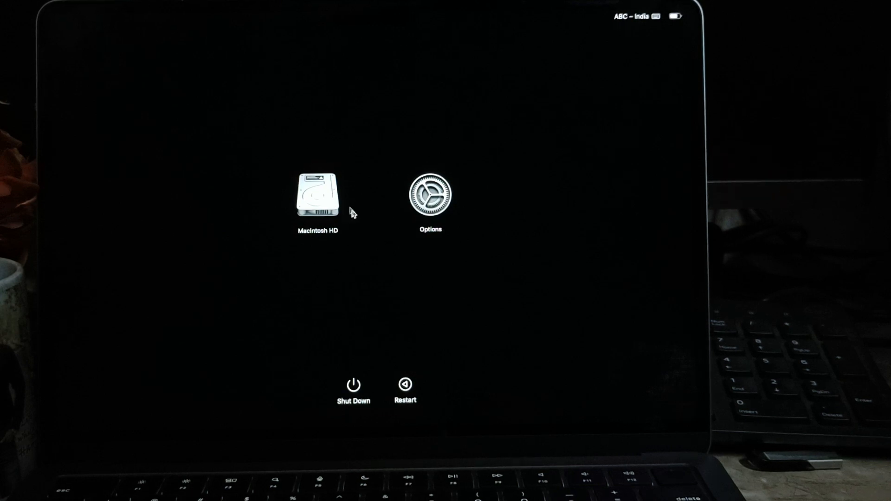
Choose Options on the startup screen and continue into macOS Recovery
click(431, 196)
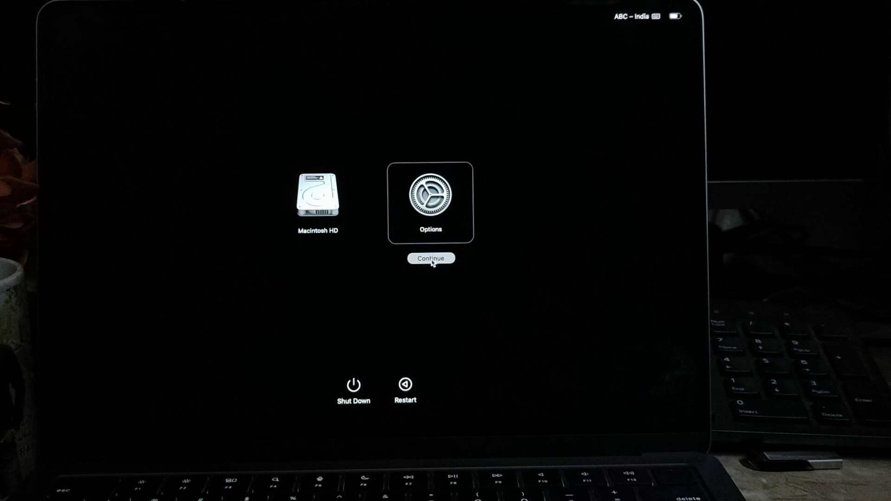
click(431, 258)
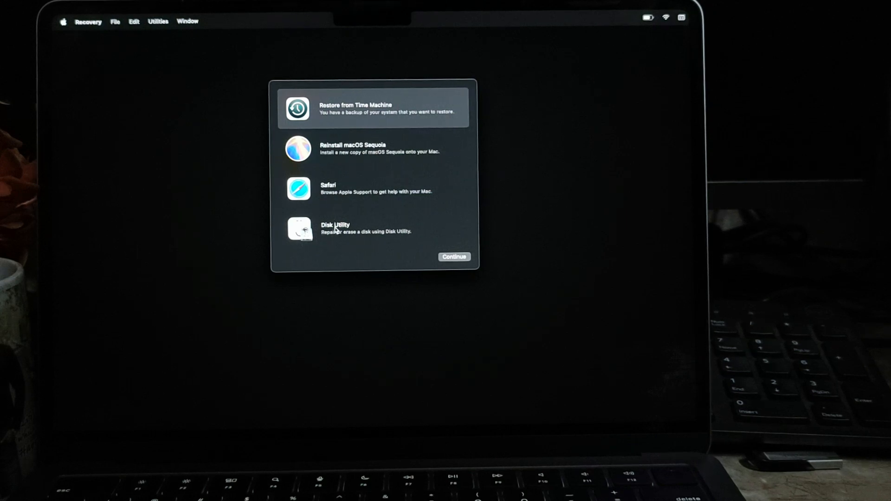
Launch Disk Utility and select the internal Macintosh HD volume group (494.38 GB)
click(375, 228)
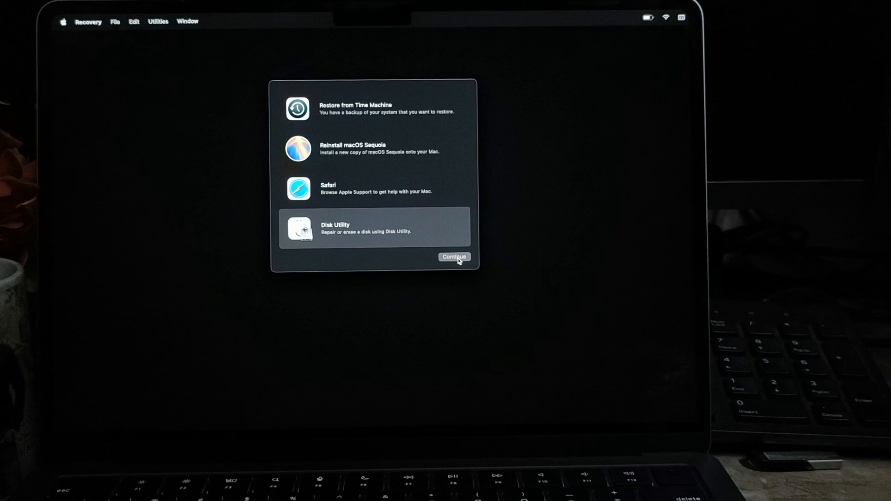
click(454, 257)
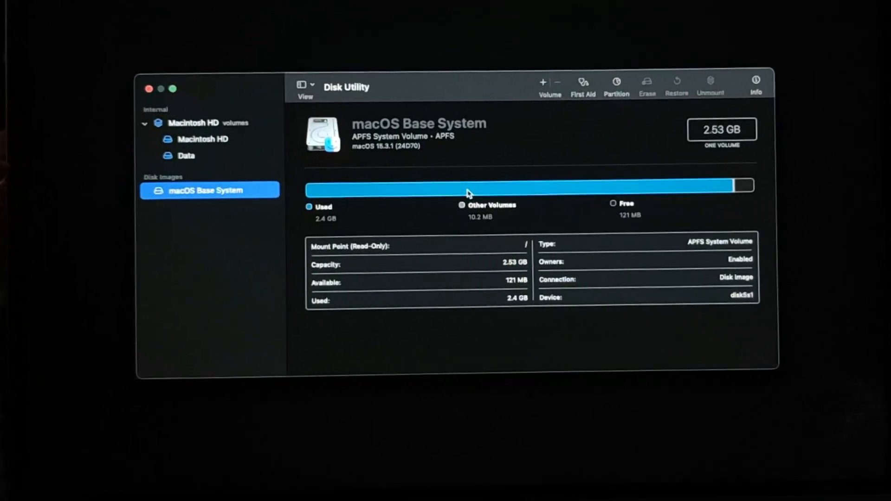
mouse_move(228, 164)
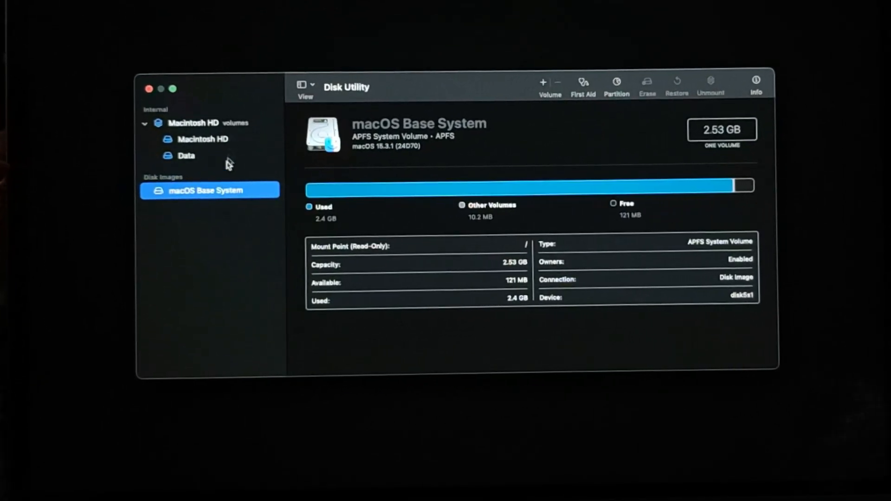
click(193, 123)
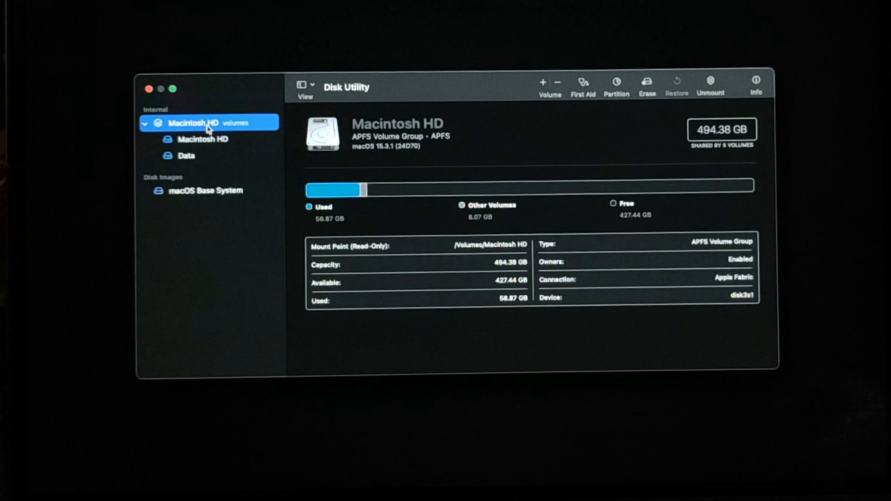
click(205, 189)
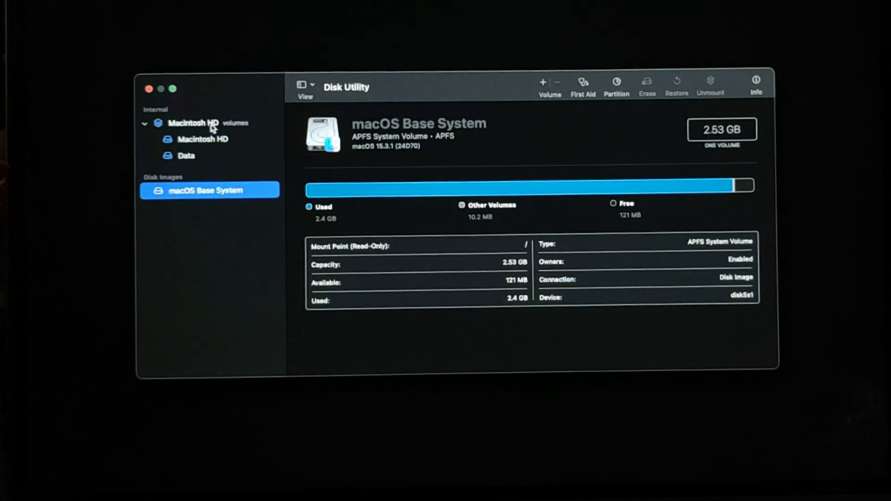
click(195, 122)
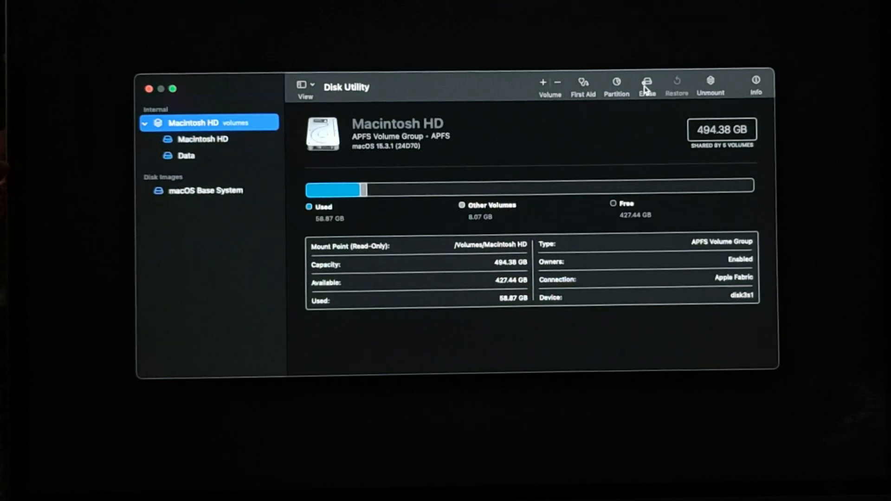
Erase Macintosh HD as APFS, confirm Erase Mac, and restart
click(646, 86)
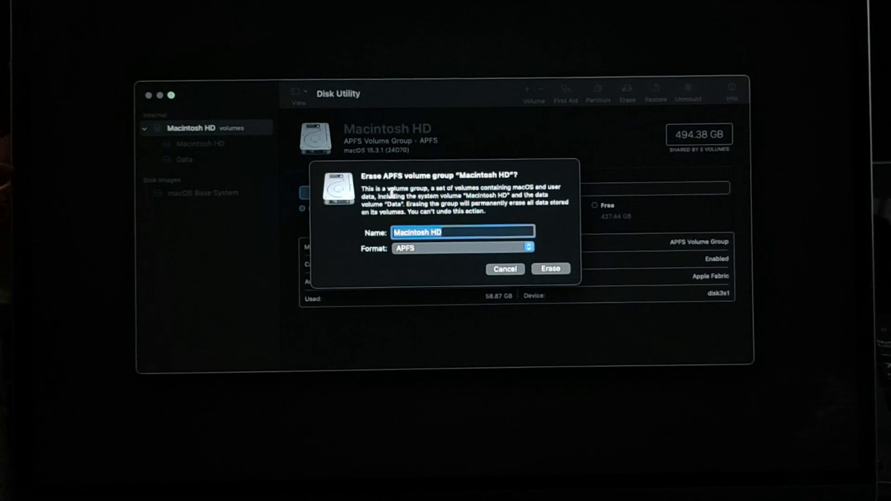
mouse_move(537, 228)
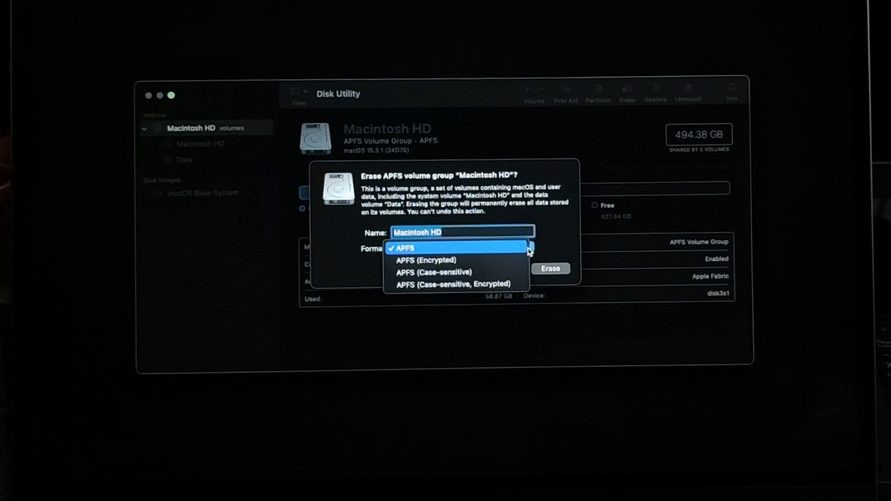
click(404, 249)
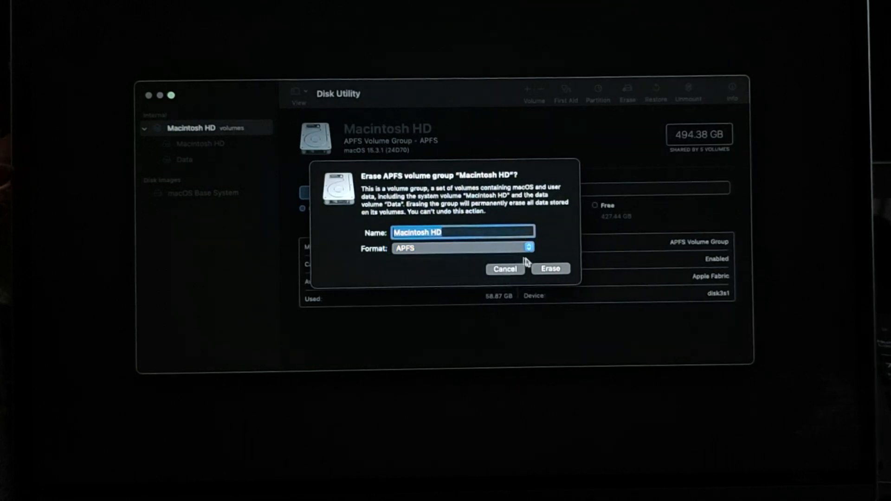
click(550, 269)
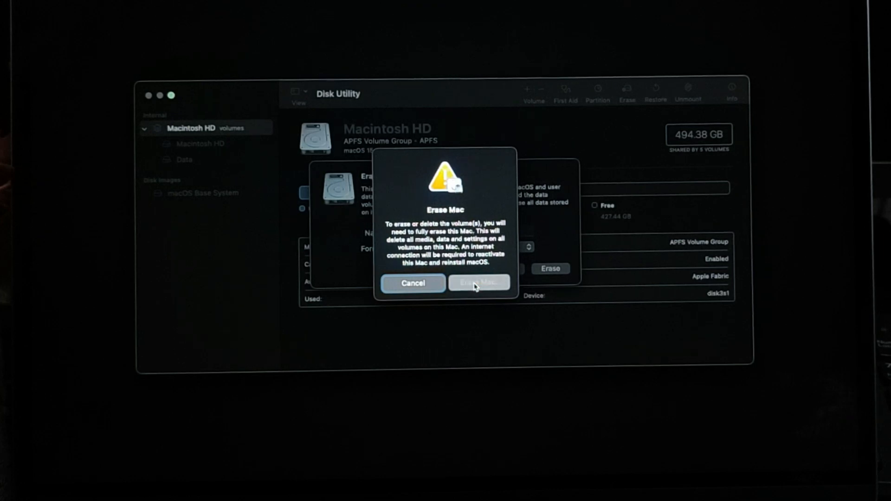
click(478, 283)
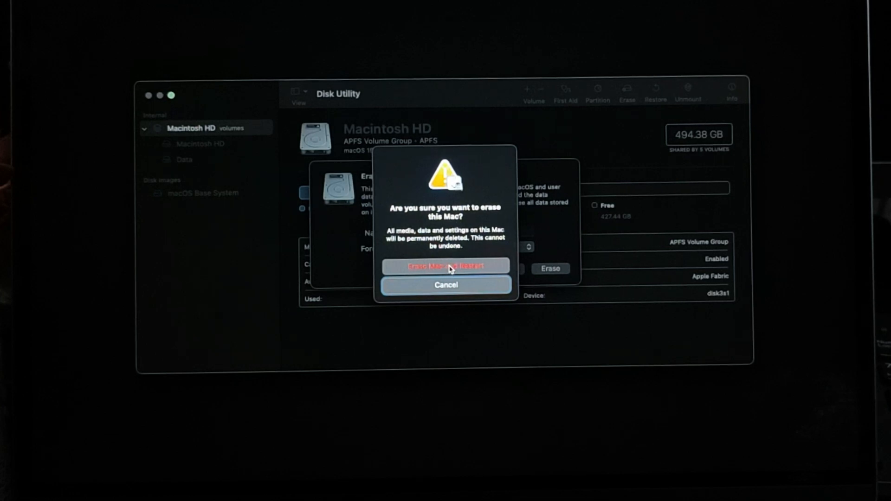
click(446, 266)
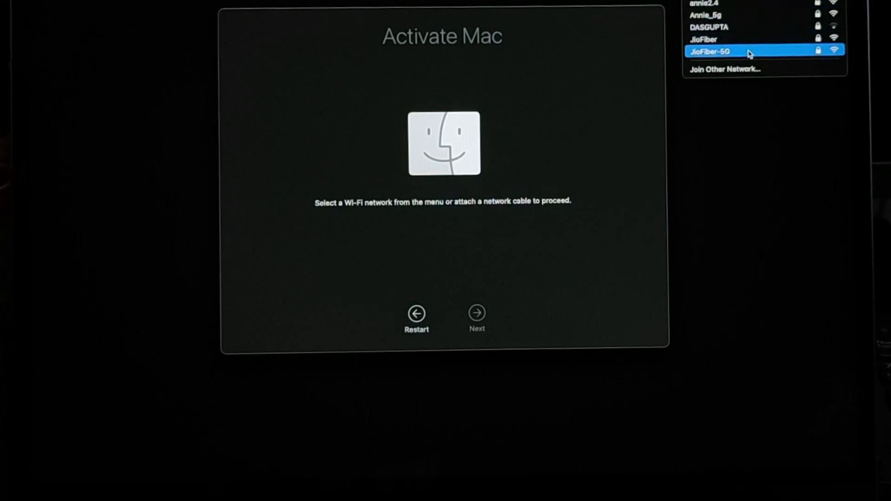
Join the JioFiber-5G Wi-Fi network with its password to activate the Mac
click(709, 52)
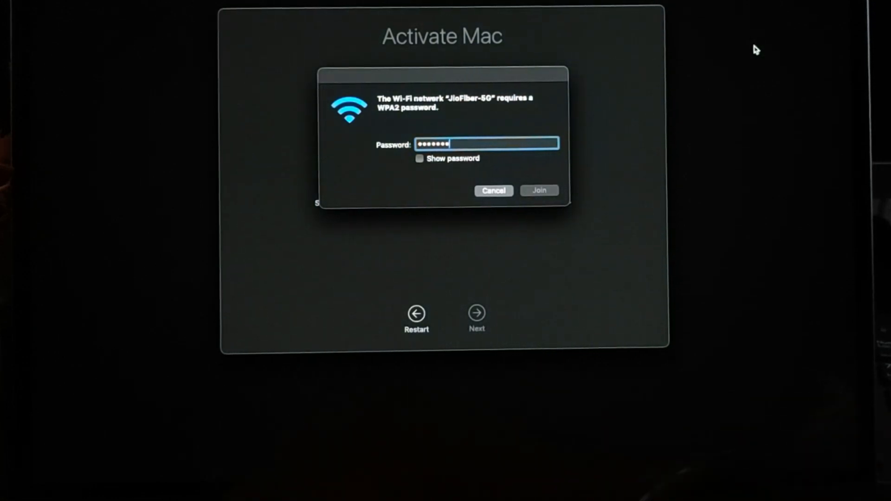
click(539, 190)
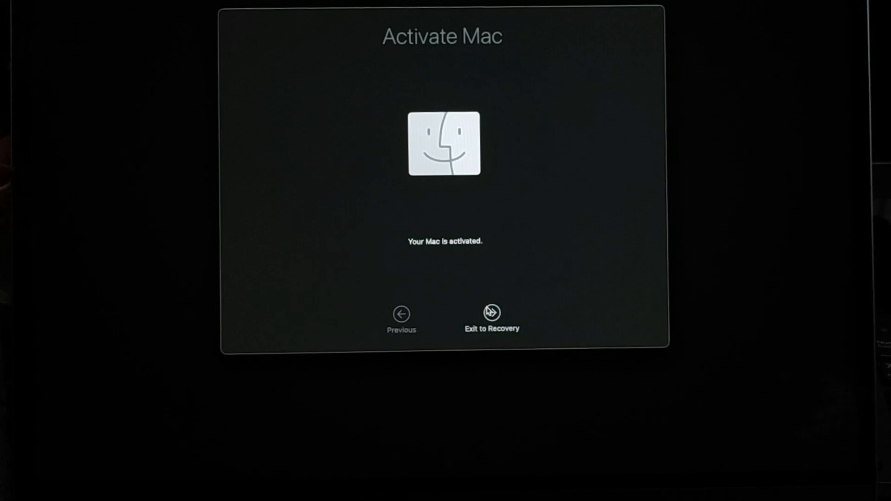
Exit activation back to Recovery and select Reinstall macOS Sequoia
click(492, 313)
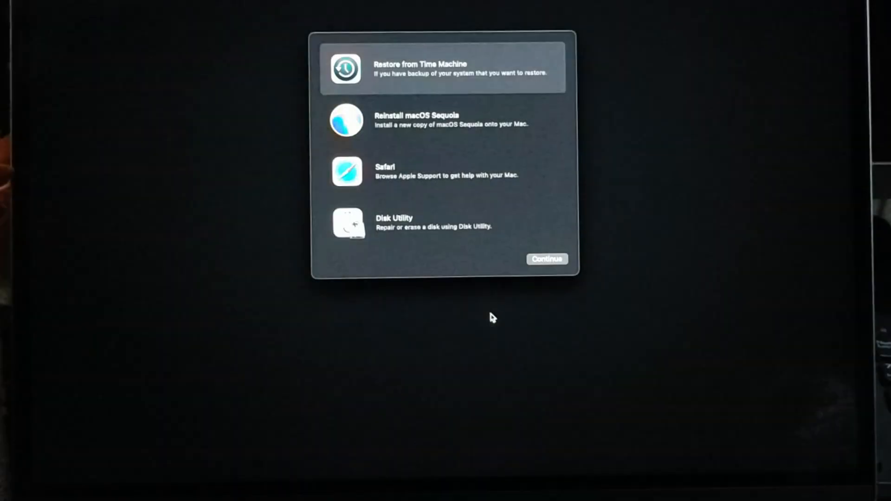
mouse_move(461, 286)
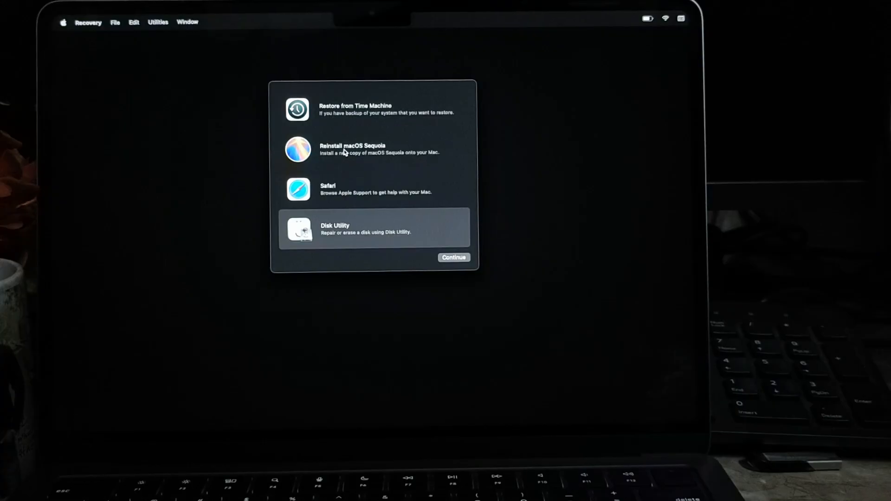
click(374, 149)
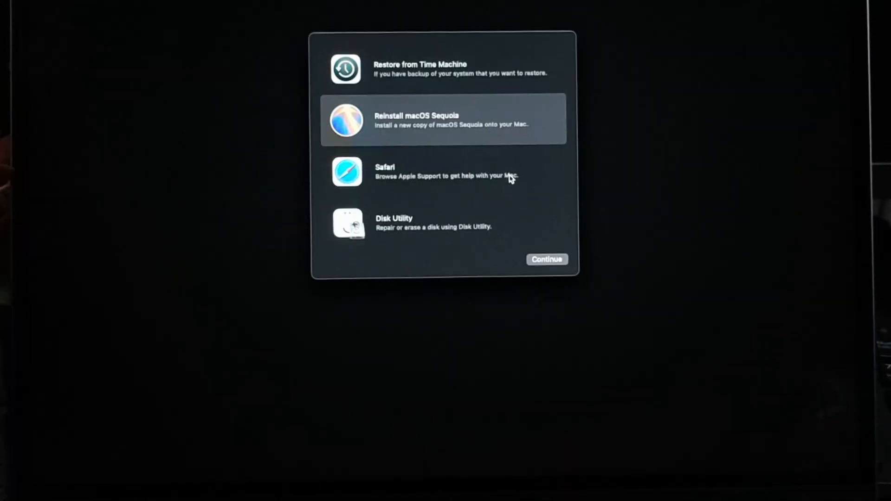
Continue past the Sequoia welcome screen and agree below the license text
click(546, 259)
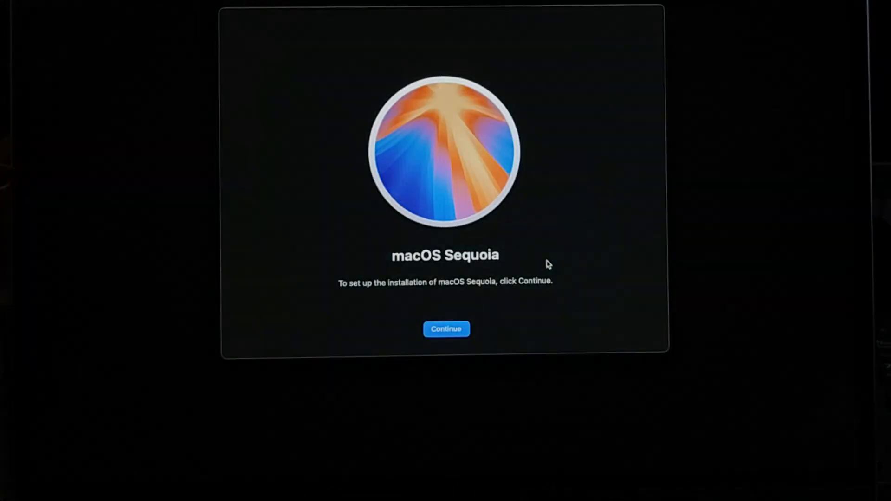
click(445, 329)
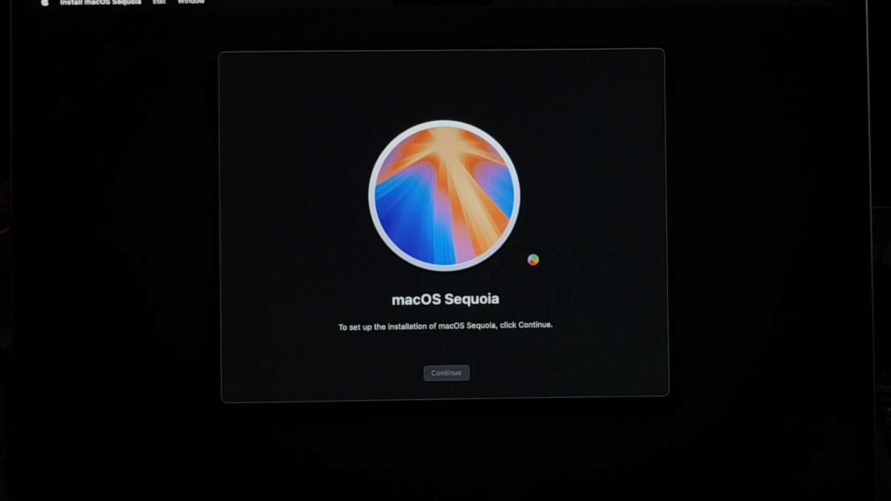
click(446, 373)
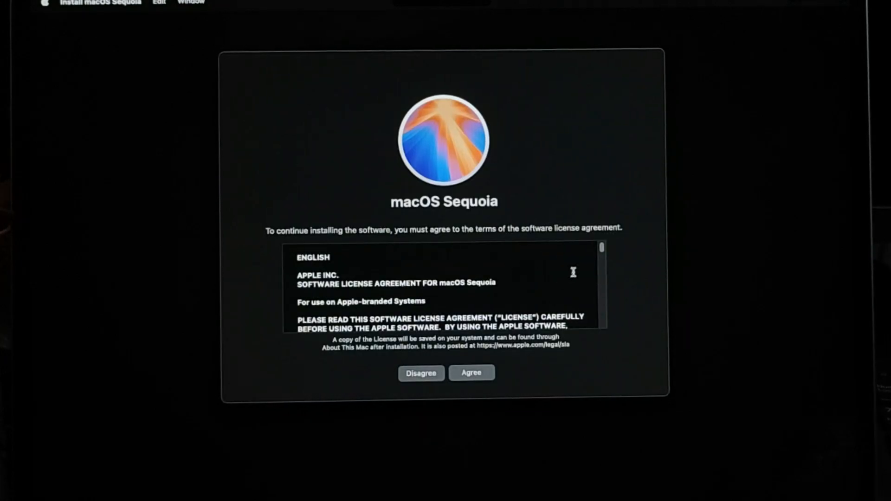
click(470, 372)
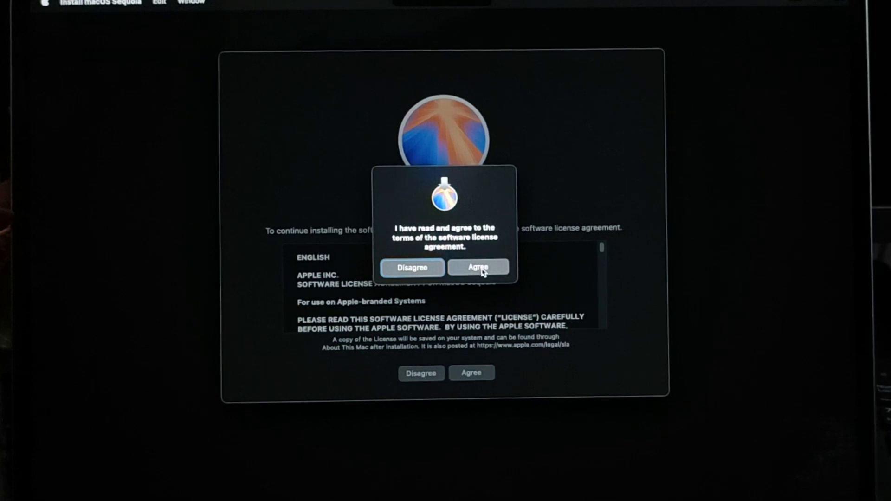
Confirm the license, install on Macintosh HD, and dismiss the battery warning
click(478, 267)
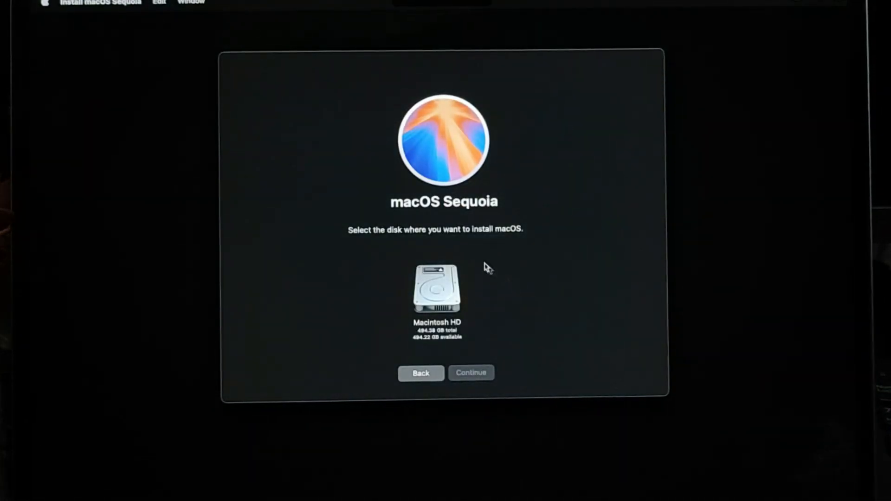
mouse_move(497, 240)
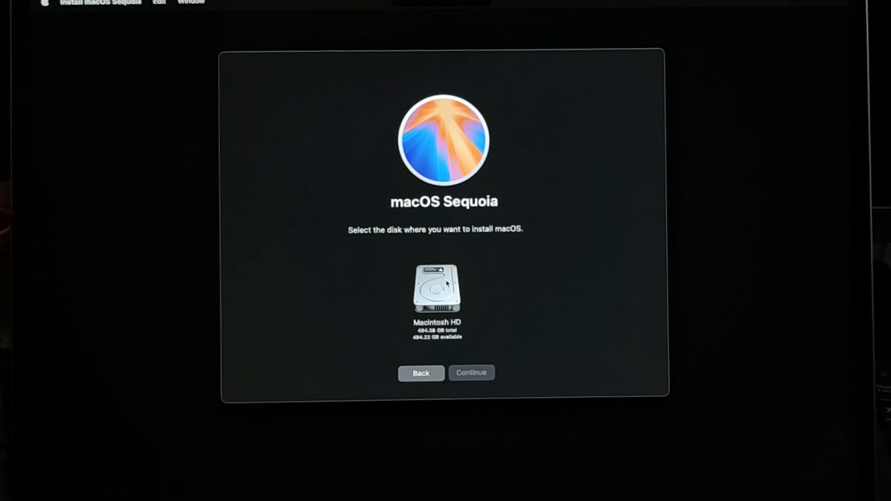
click(436, 289)
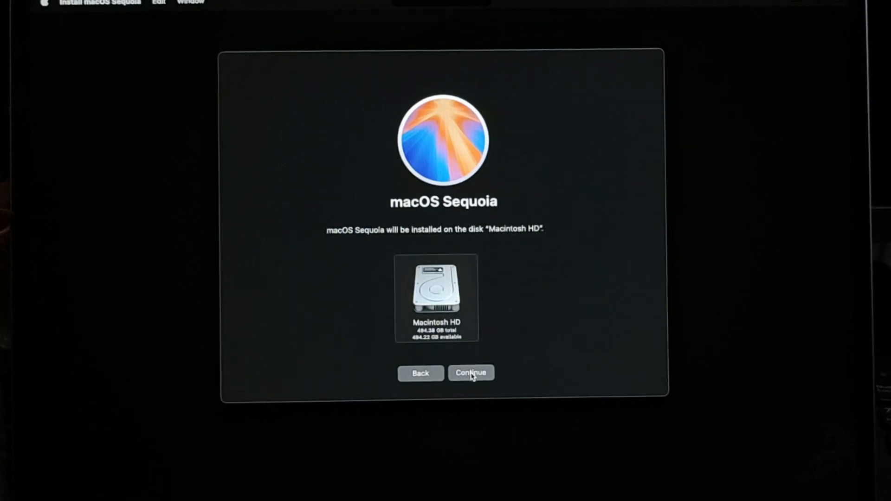
click(471, 373)
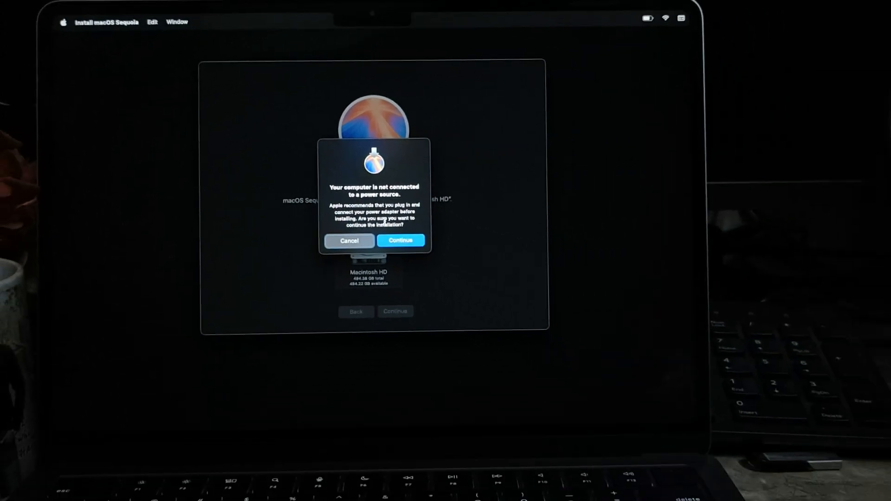
mouse_move(638, 21)
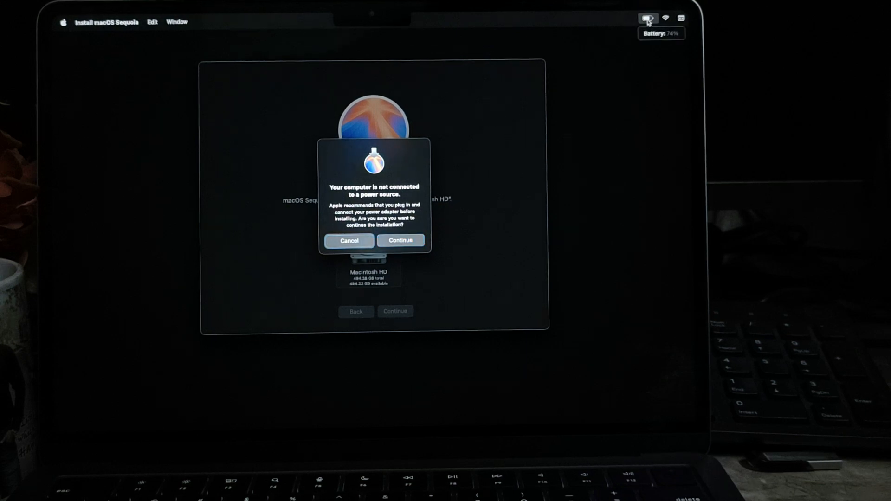
mouse_move(529, 122)
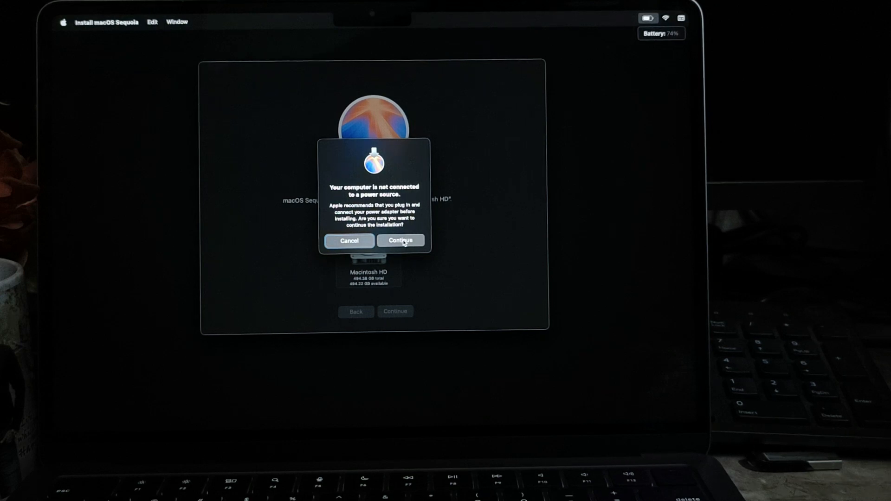
click(400, 240)
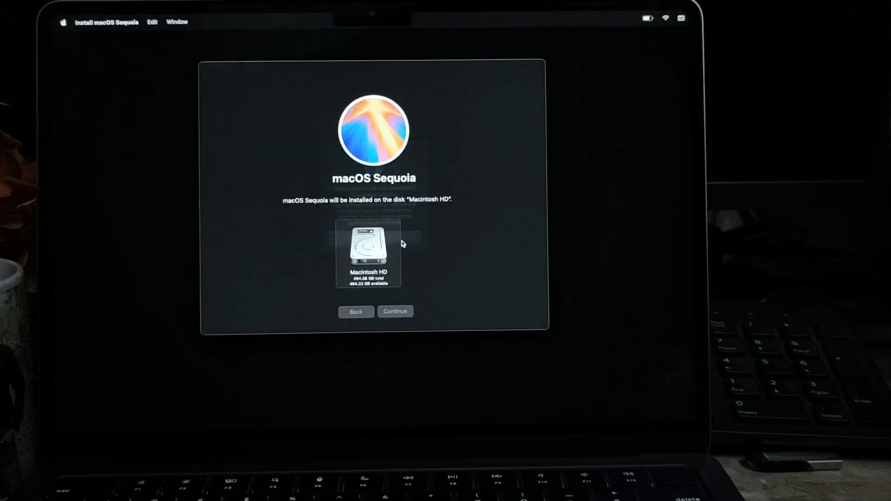
Start installing Sequoia onto Macintosh HD and wait for it to finish
click(395, 311)
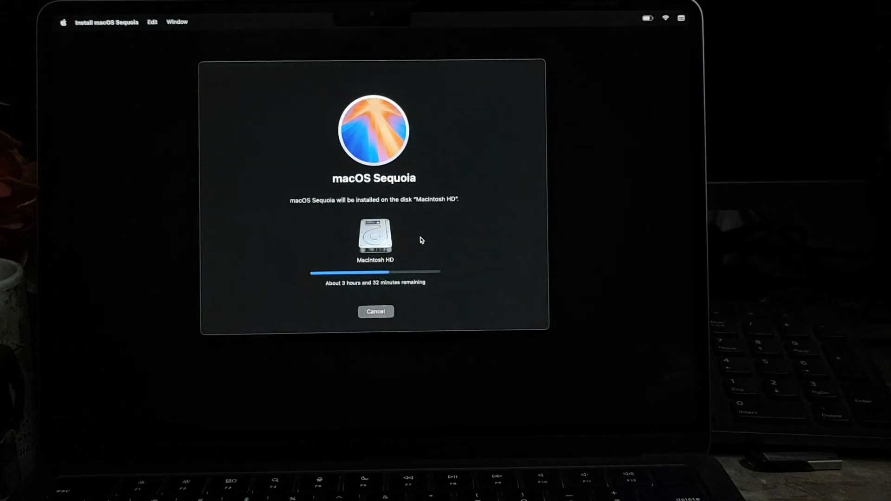
mouse_move(425, 240)
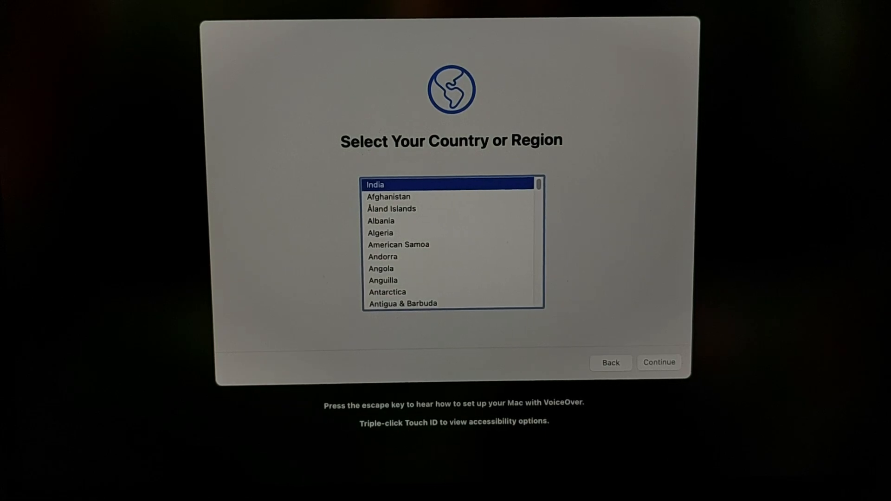
mouse_move(312, 193)
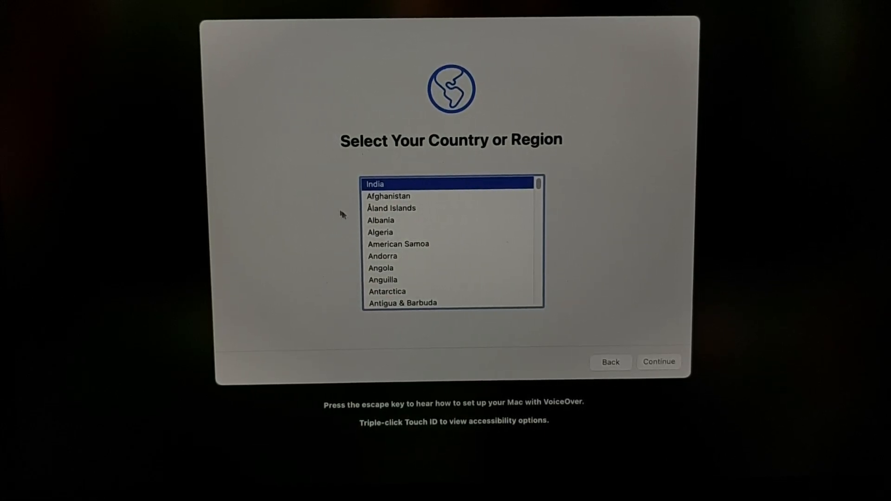
Keep India as region, set up as new, accept default languages, and join Wi-Fi
click(658, 362)
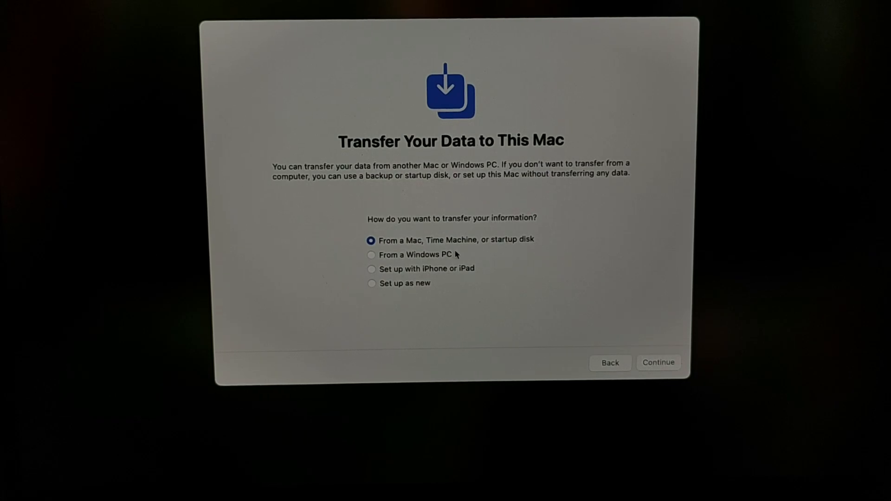
click(372, 283)
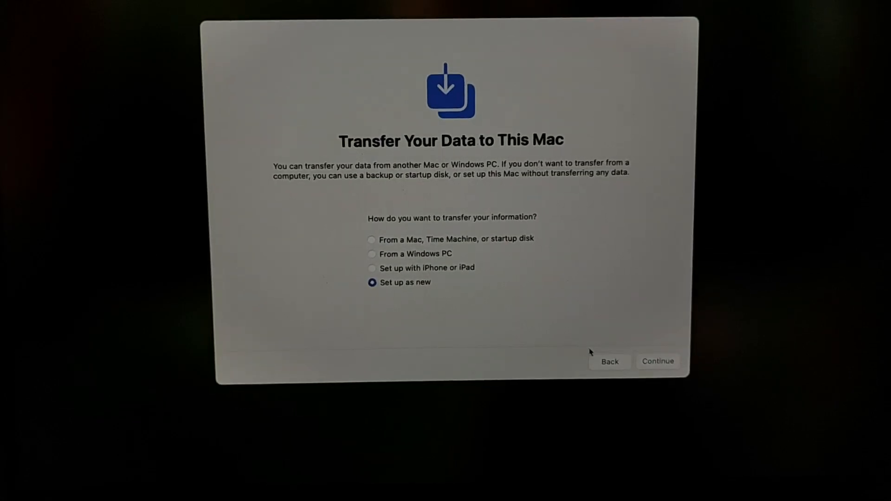
click(657, 361)
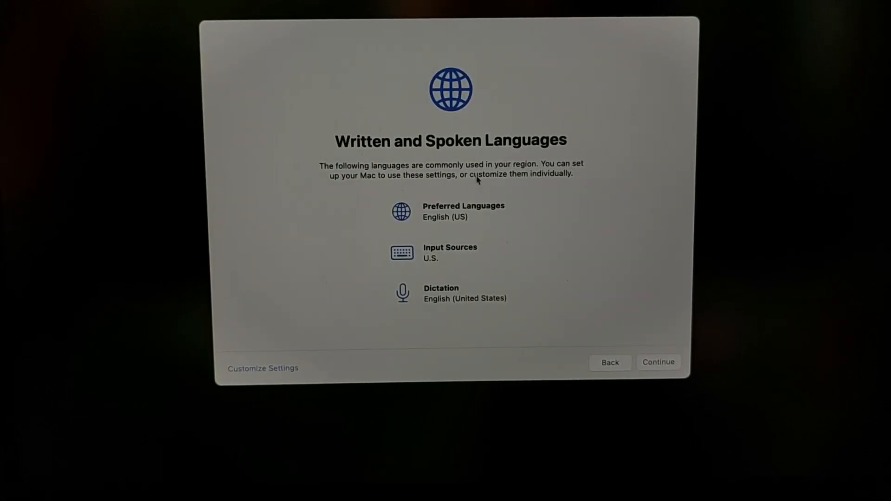
click(658, 362)
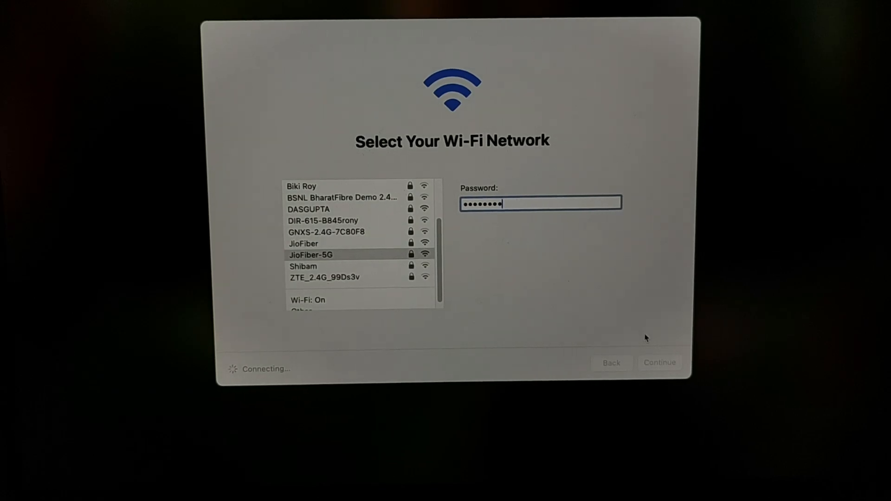
click(660, 363)
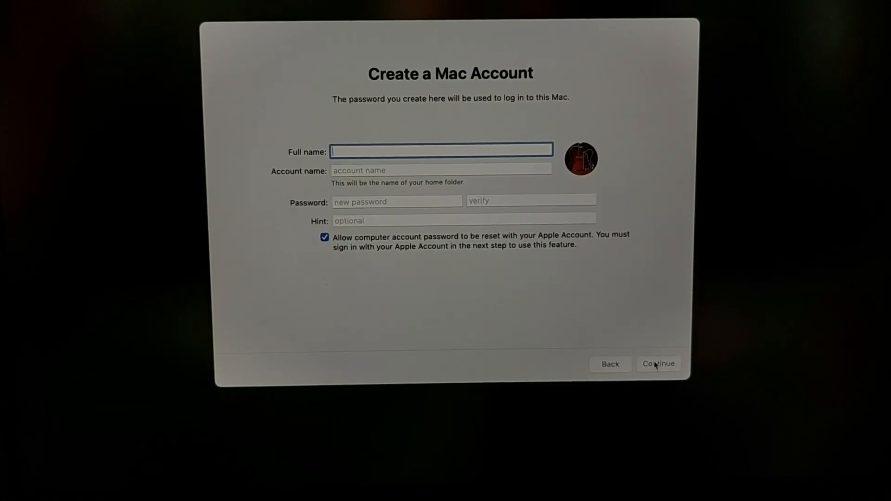
Create the Mac account with names 'santanu' and 'dasgupta' plus a password
text(santanu)
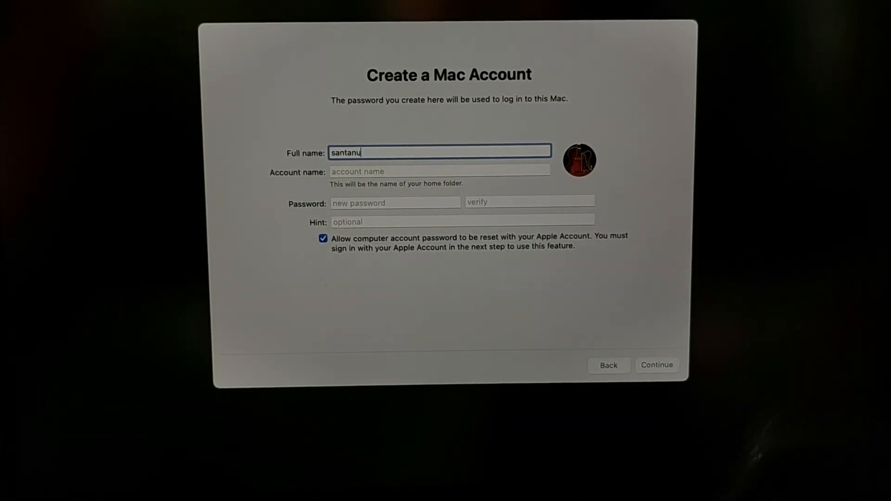
text(dasgupta)
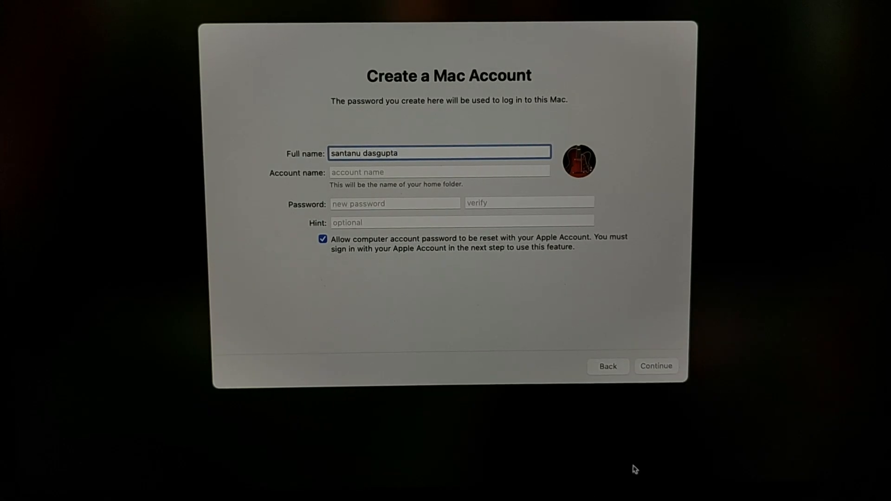
text(••••)
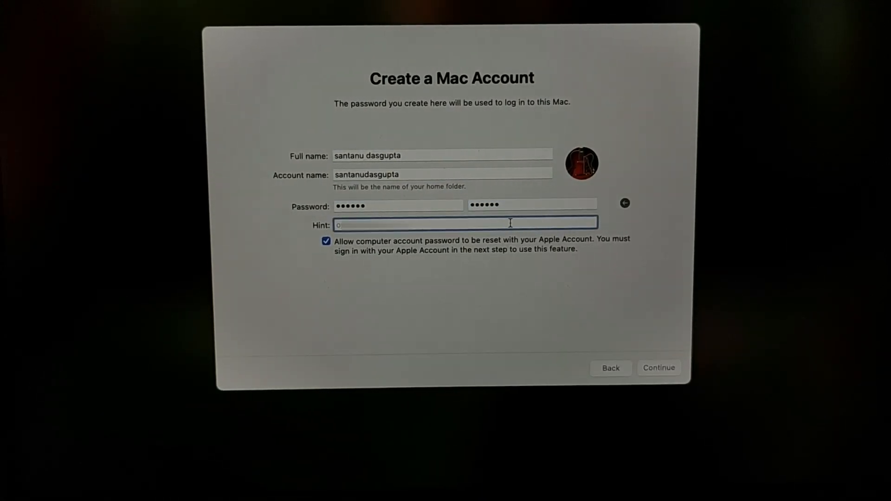
click(658, 368)
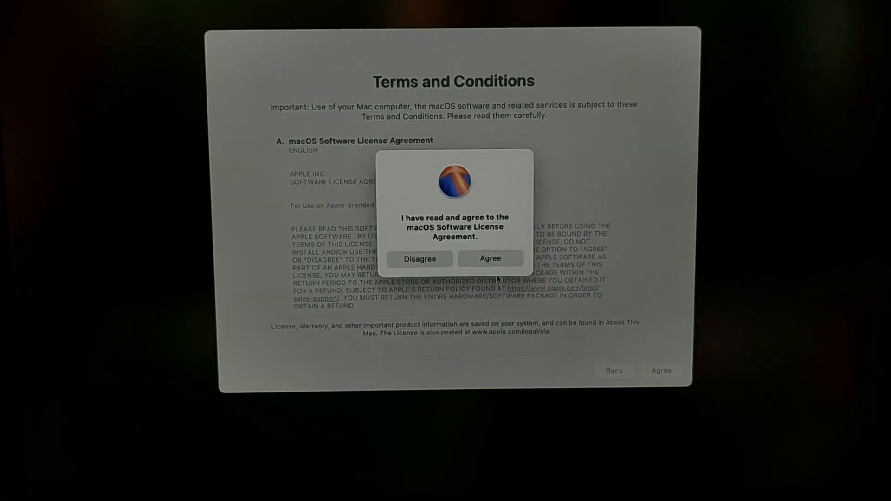
Agree to the macOS license, keep the analytics choices, and postpone Apple Intelligence
click(490, 258)
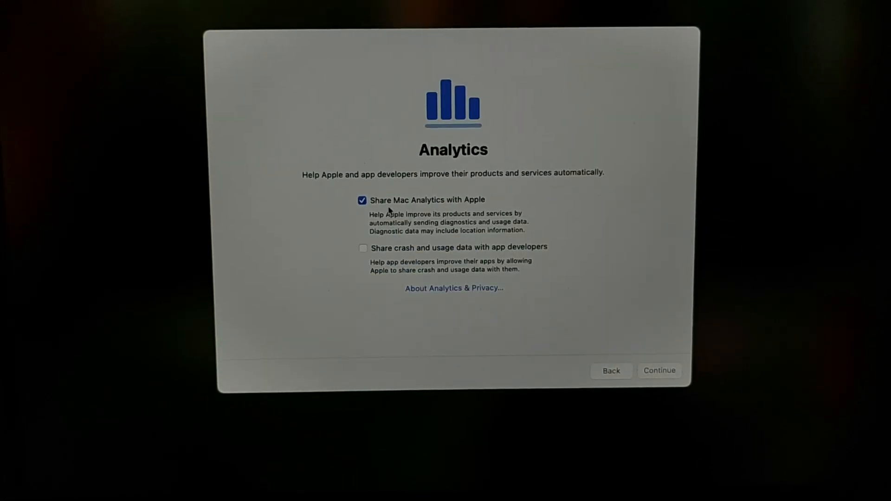
click(659, 370)
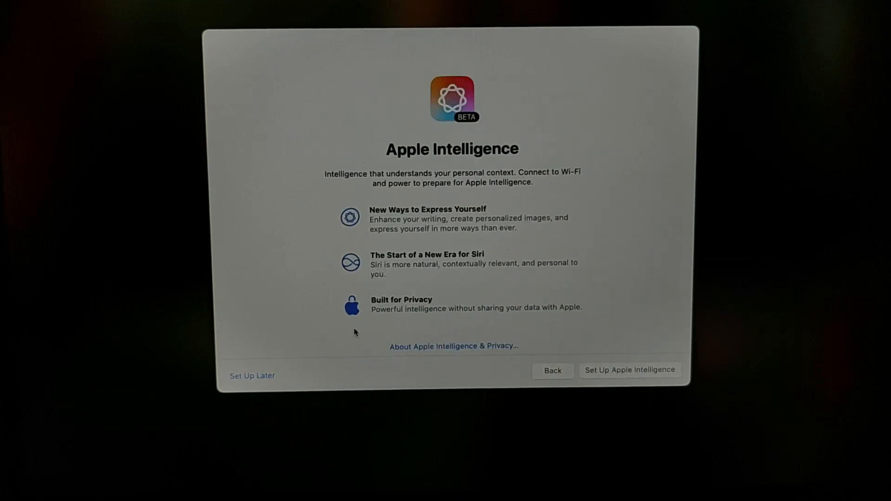
click(630, 370)
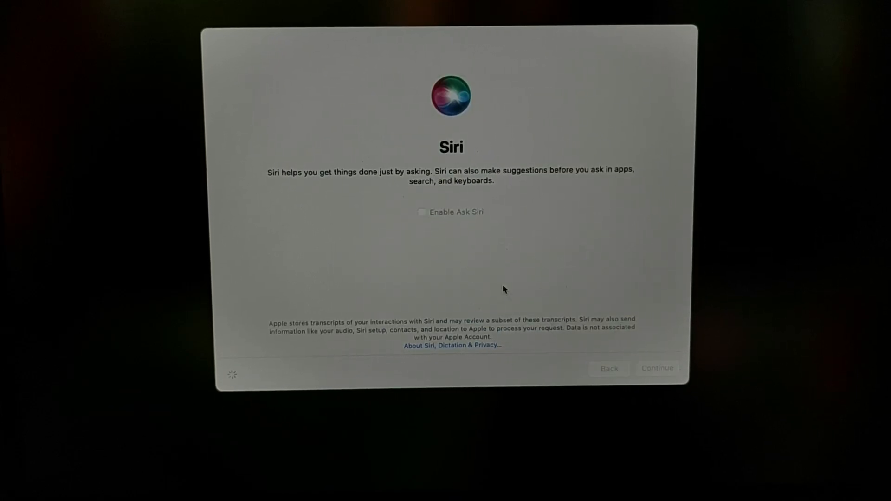
Skip Ask Siri, keep Light appearance, and accept automatic updates to finish setup
click(657, 368)
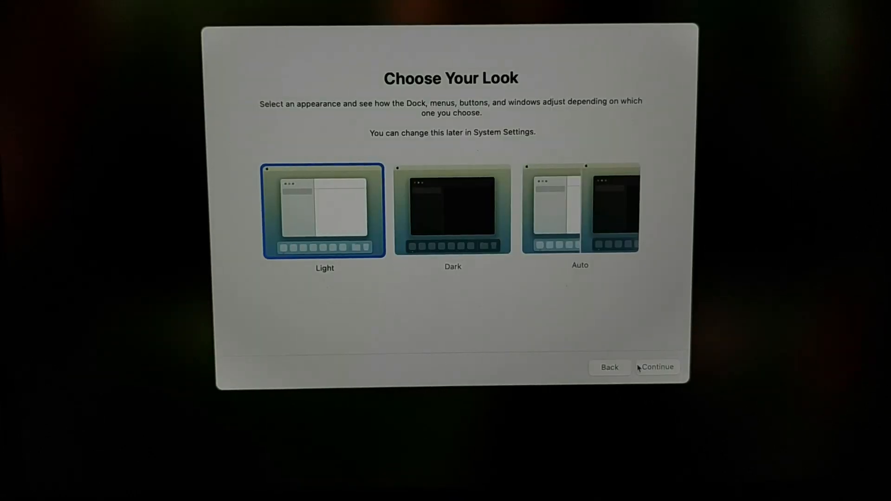
click(656, 367)
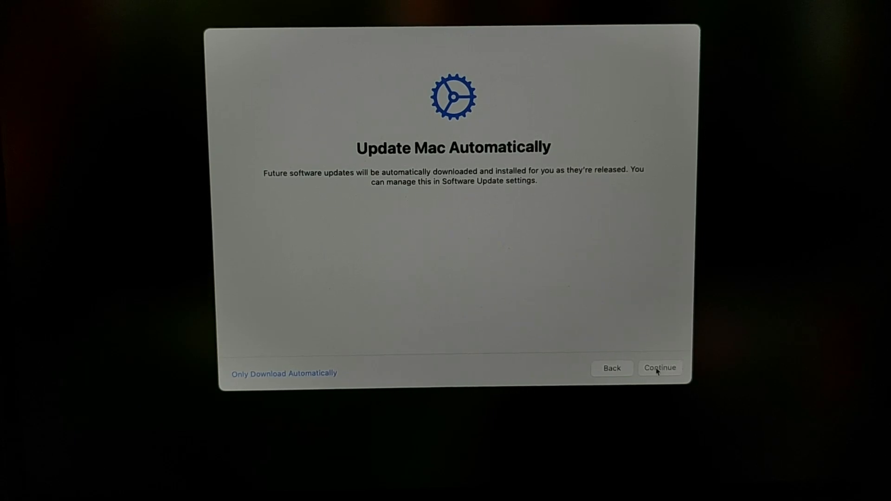
click(659, 368)
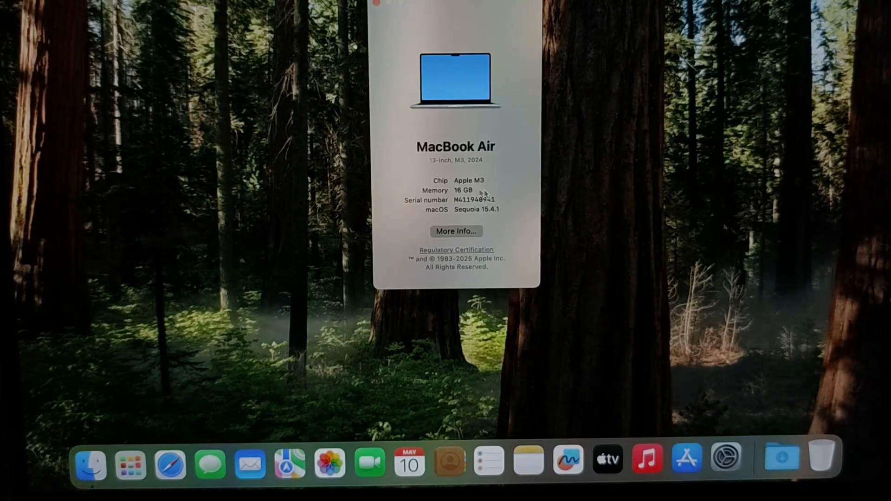
View full About details down to macOS Sequoia 15.4.1, Displays and 467.79 GB storage
click(456, 231)
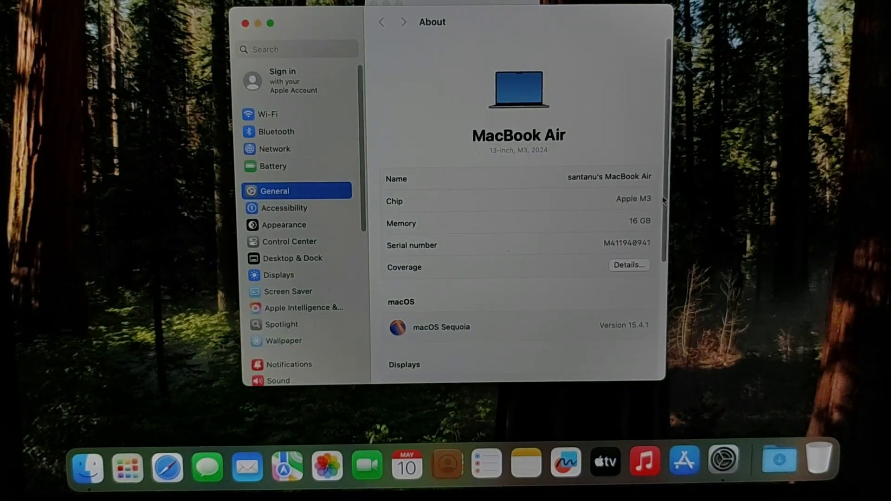
scroll(down, 3)
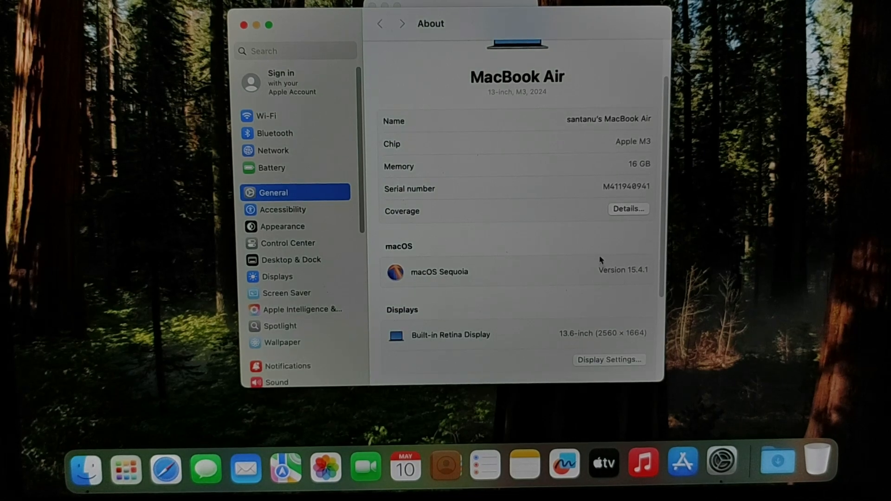
scroll(down, 3)
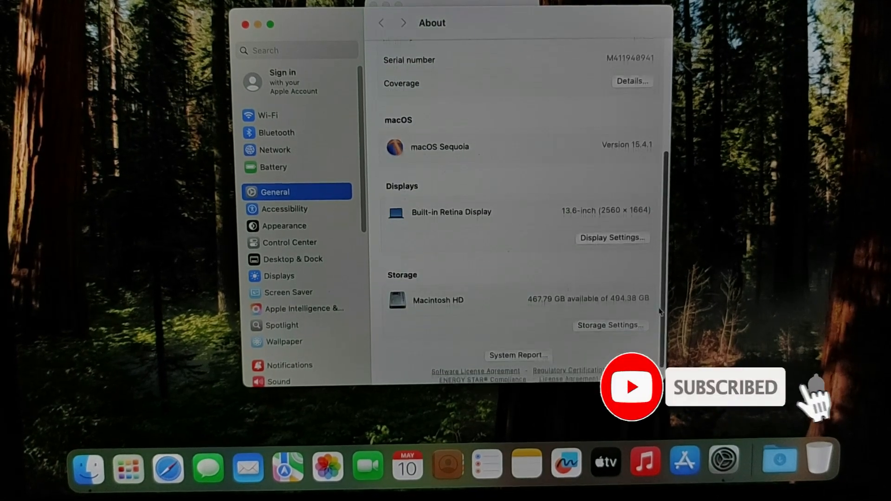